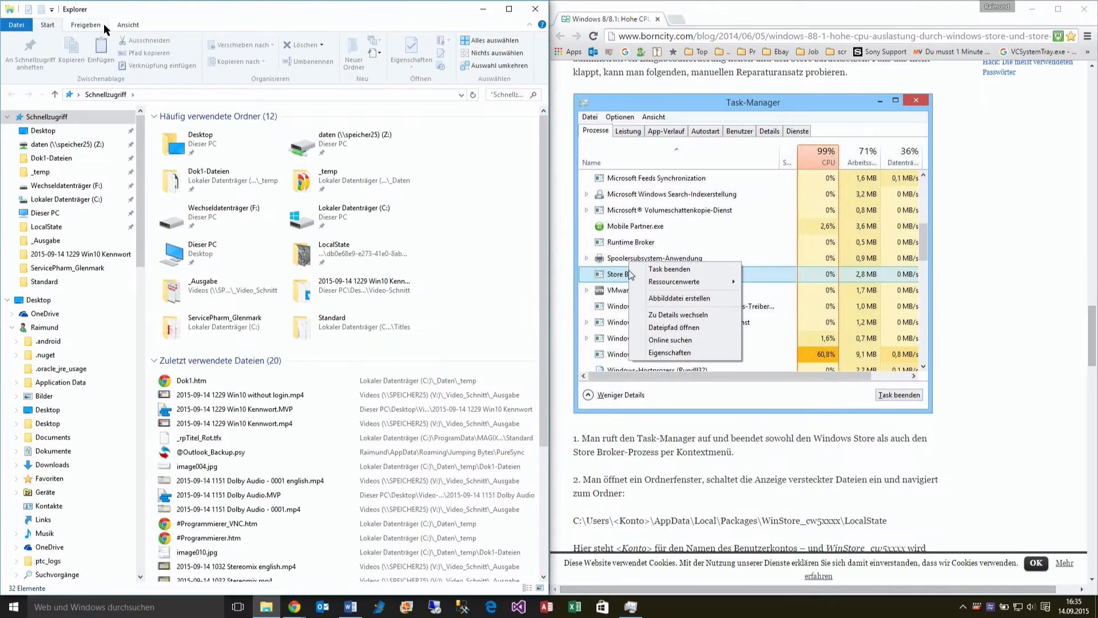
Check the View ribbon's Options dropdown, then bring up the File menu.
left_click(128, 25)
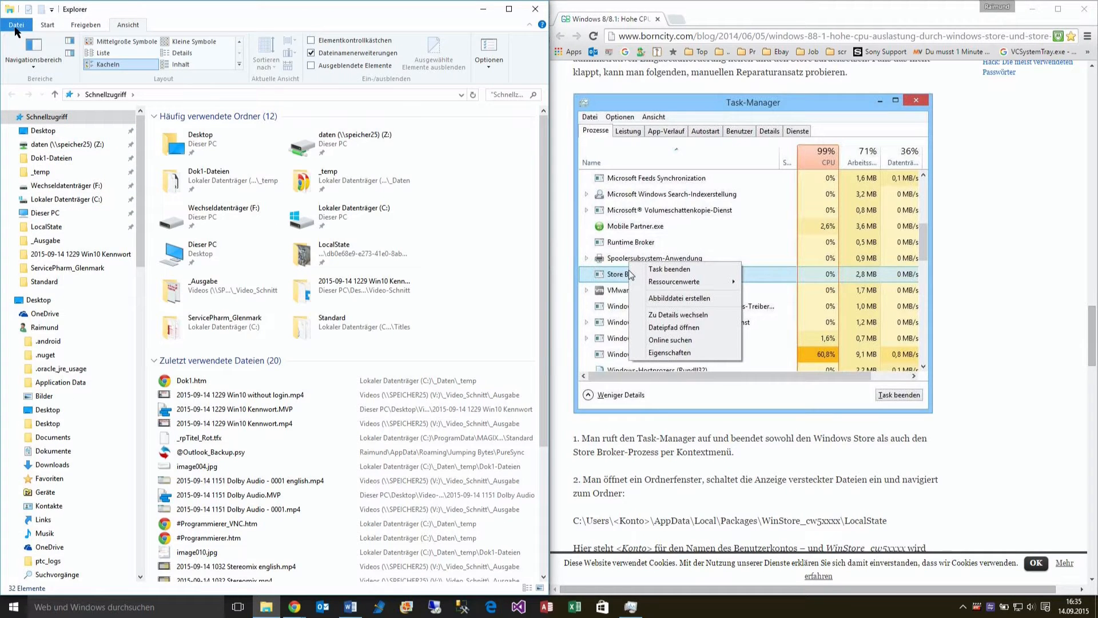
left_click(490, 46)
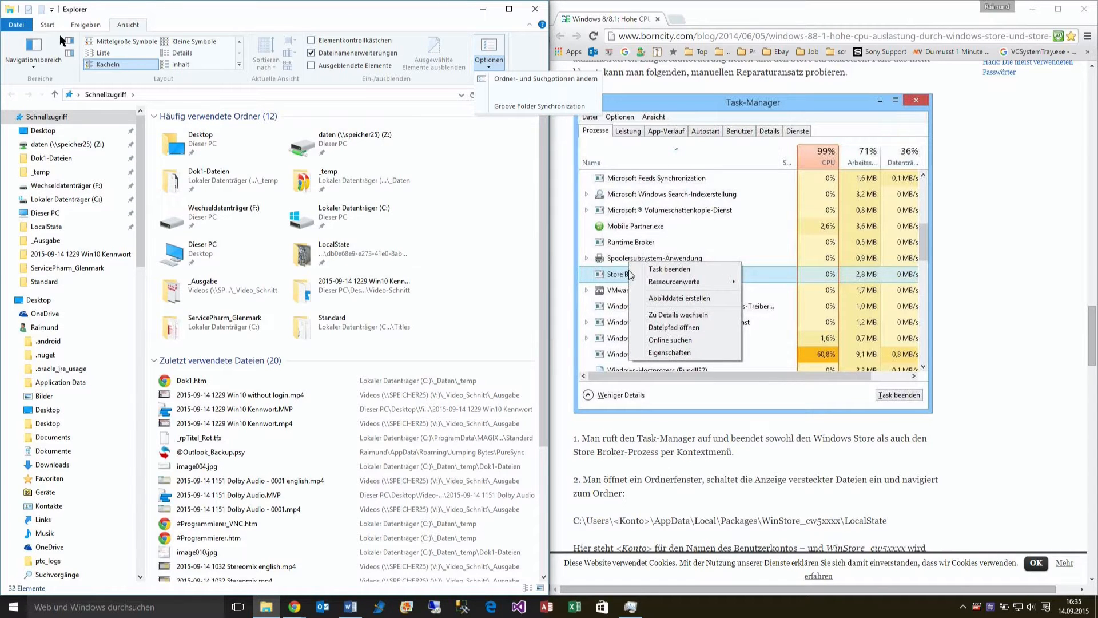
mouse_move(85, 78)
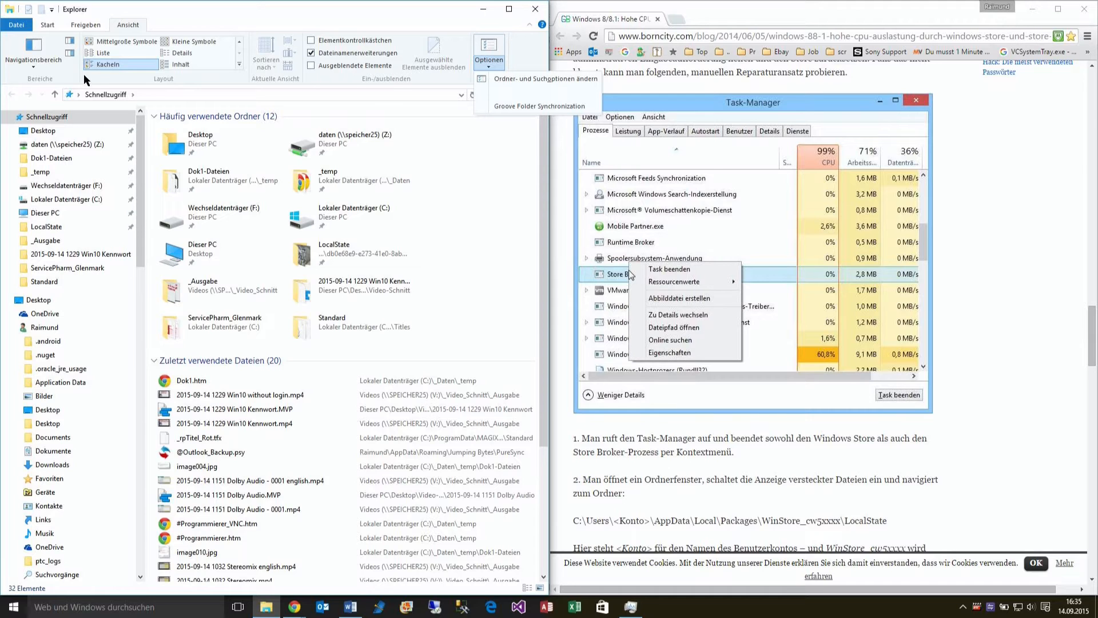
mouse_move(17, 25)
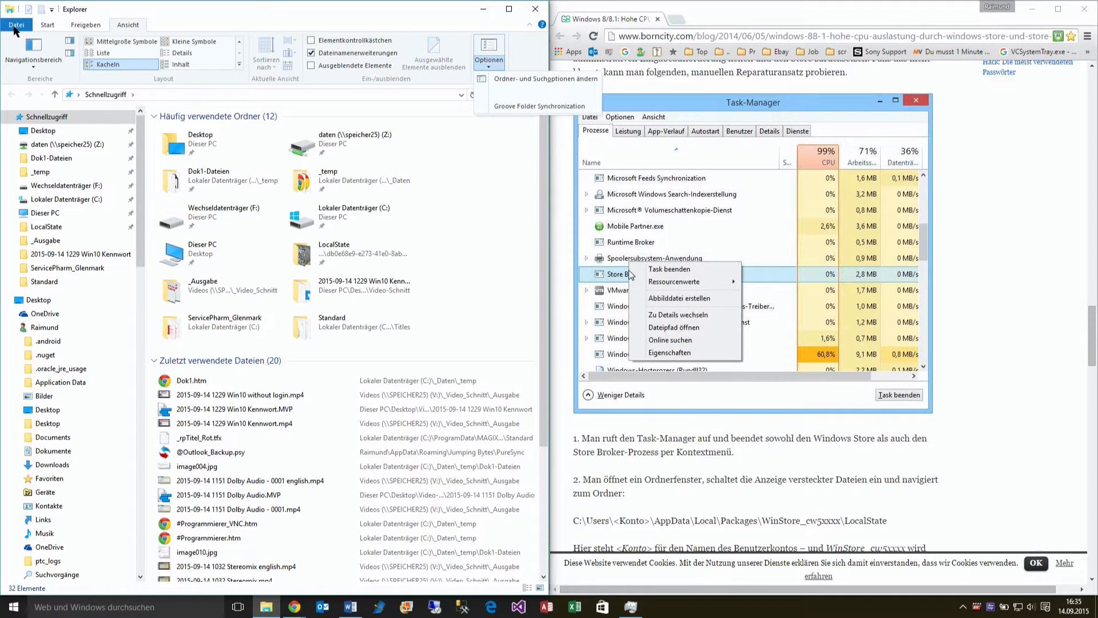
left_click(19, 25)
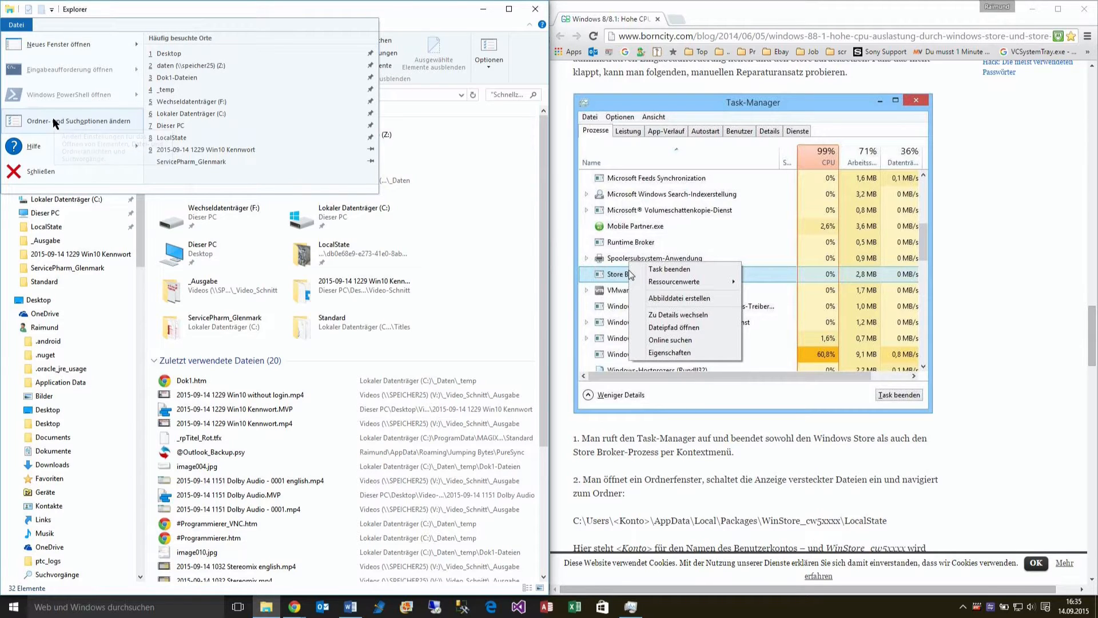
In Folder Options, enable 'Show hidden files, folders and drives'.
left_click(78, 122)
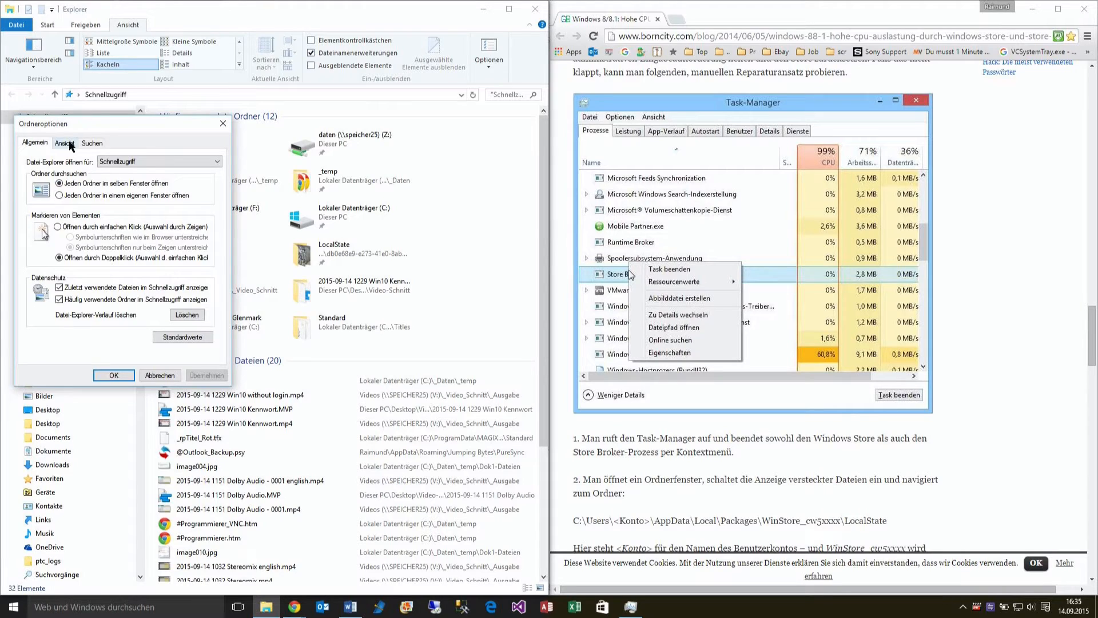
left_click(69, 142)
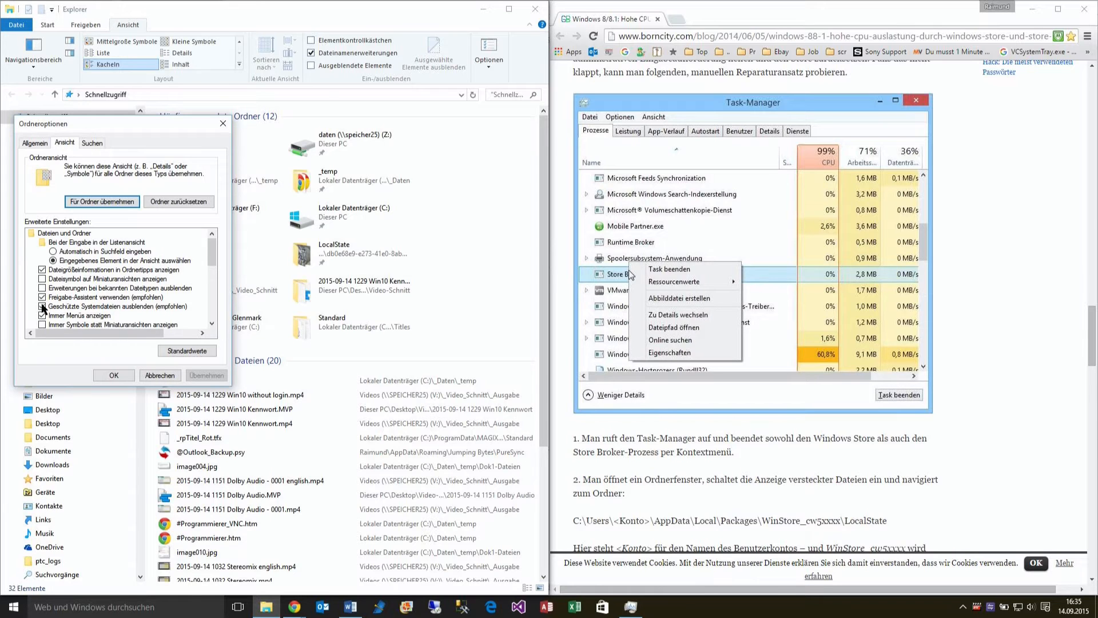
left_click(41, 306)
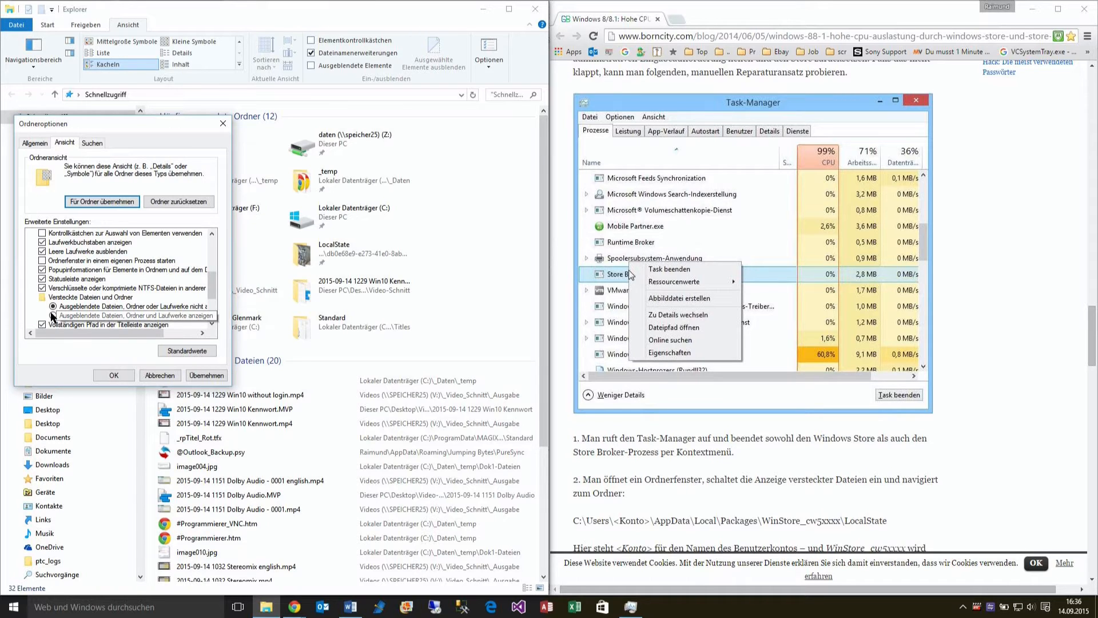
left_click(43, 316)
type("winstore_")
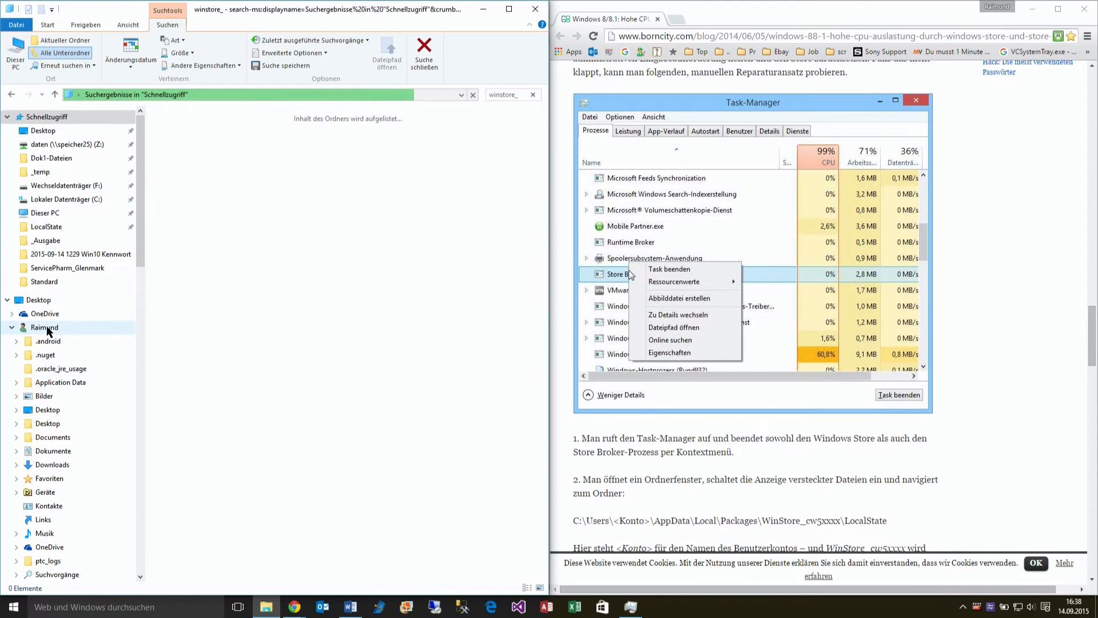
Open the user profile folder and bring up its shortcut menu.
left_click(43, 327)
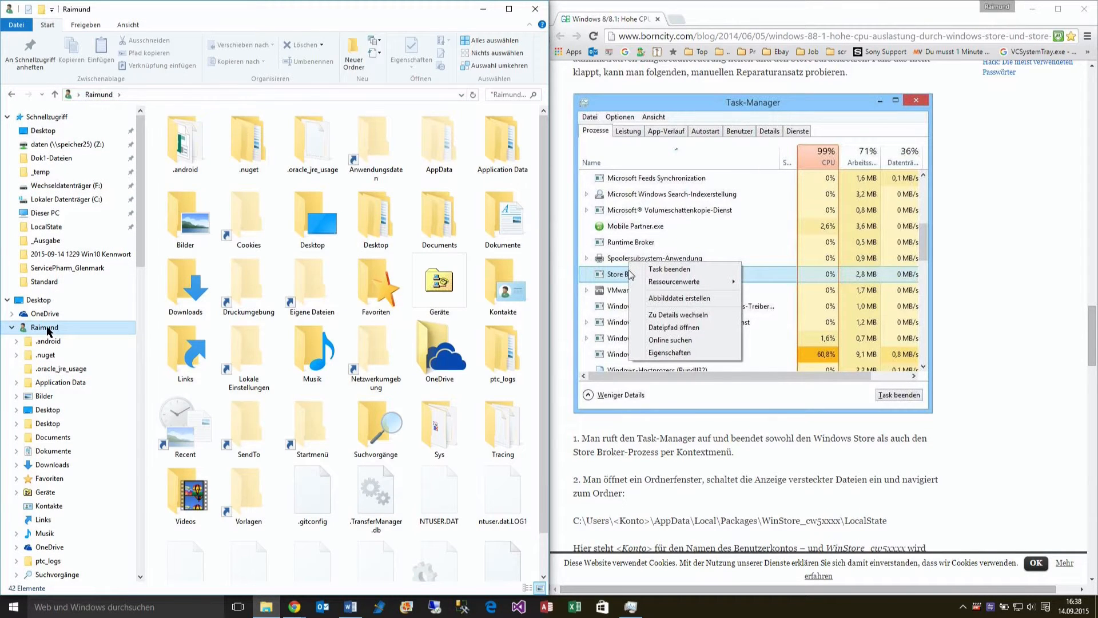
right_click(43, 327)
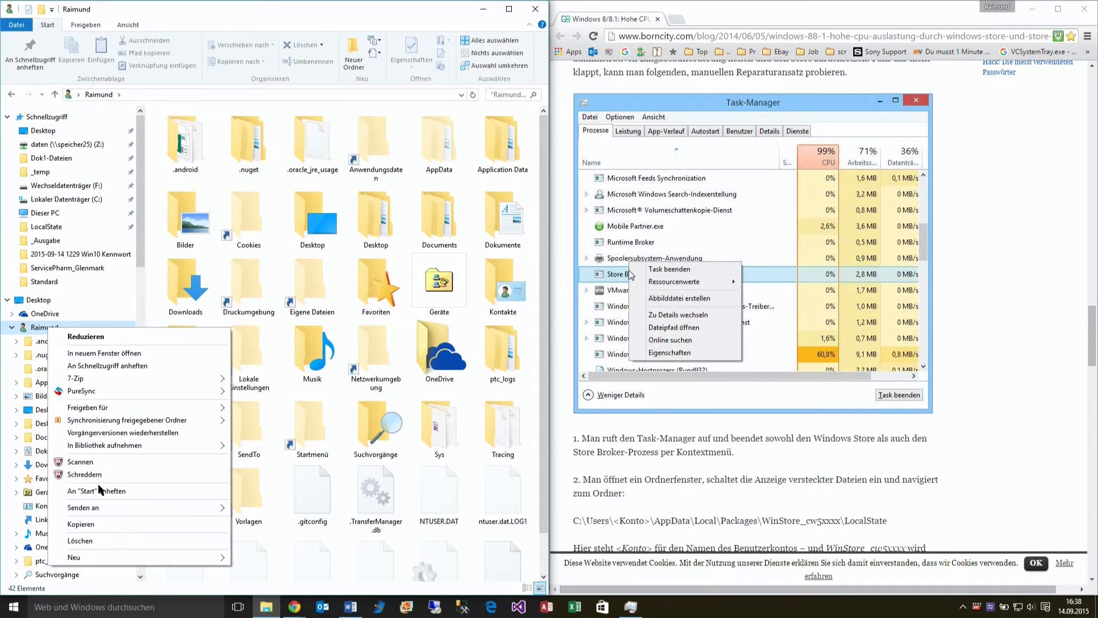
mouse_move(84, 360)
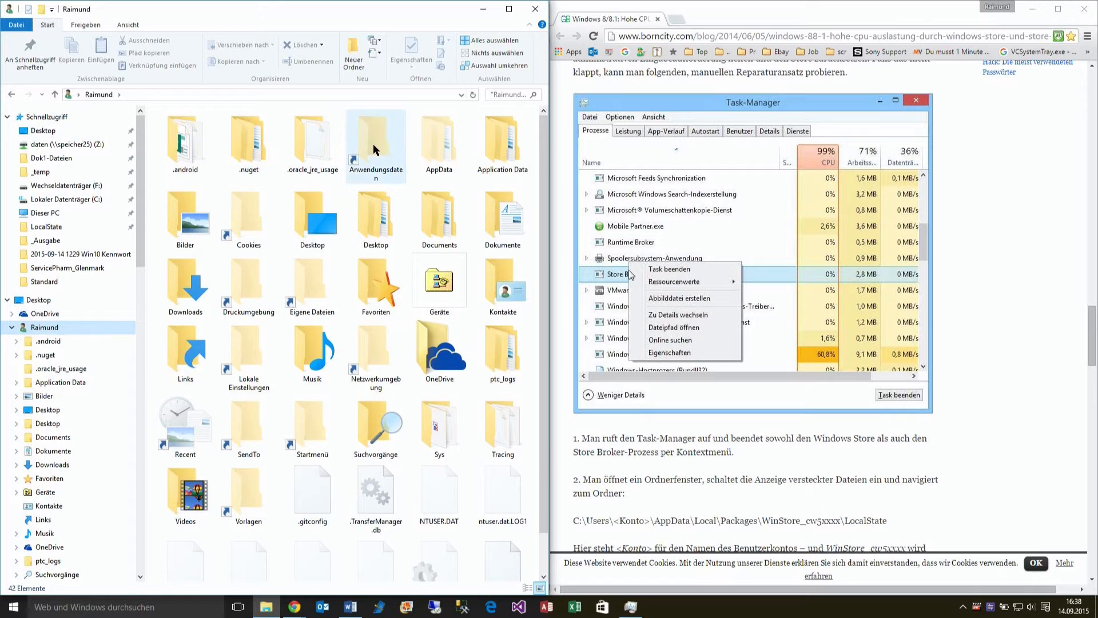
Navigate into AppData\Local and scroll down toward the Packages folder.
double_click(376, 143)
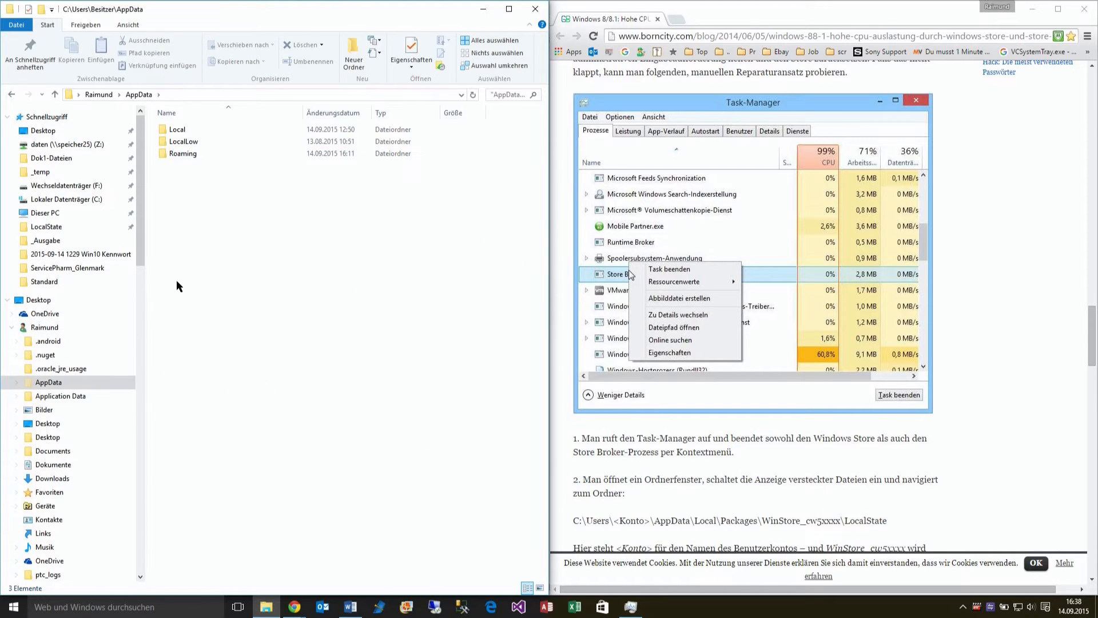
double_click(177, 129)
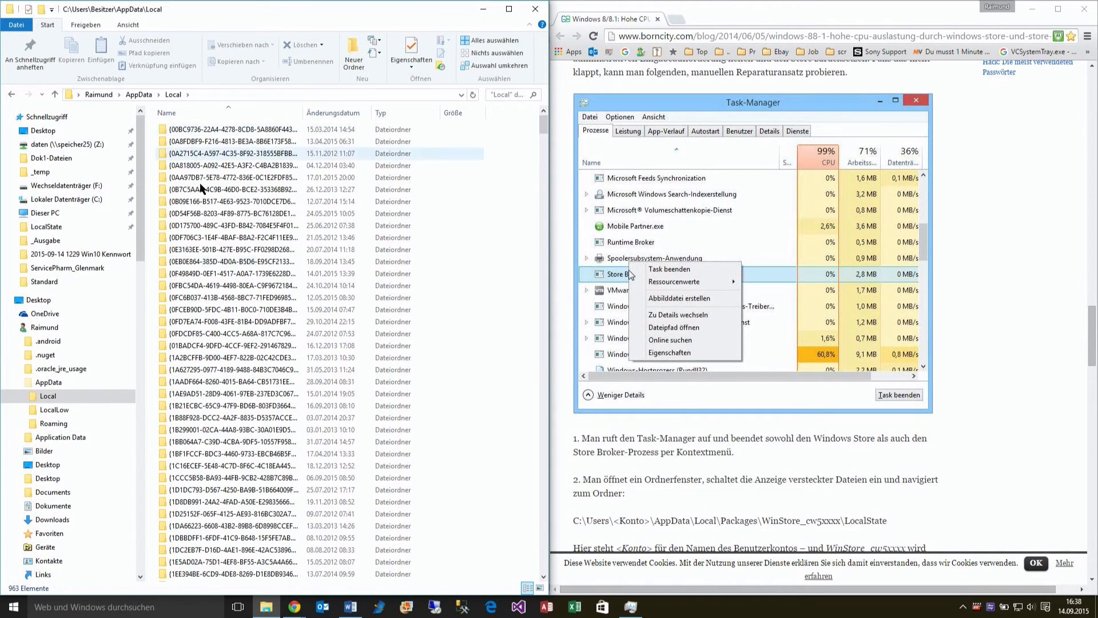
scroll("down", 3)
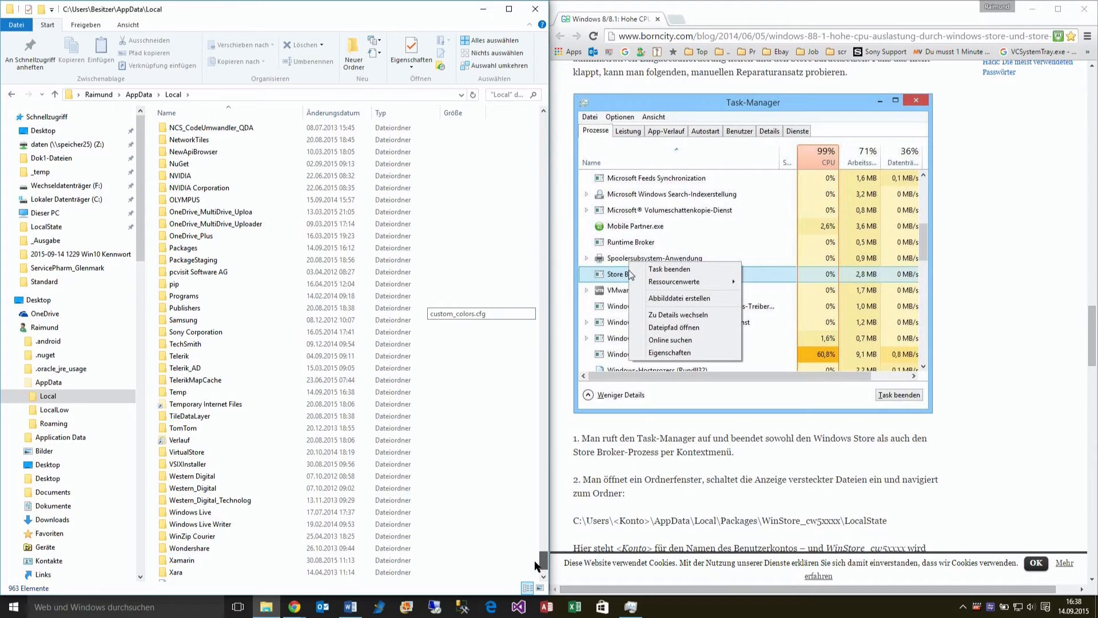
scroll("down", 3)
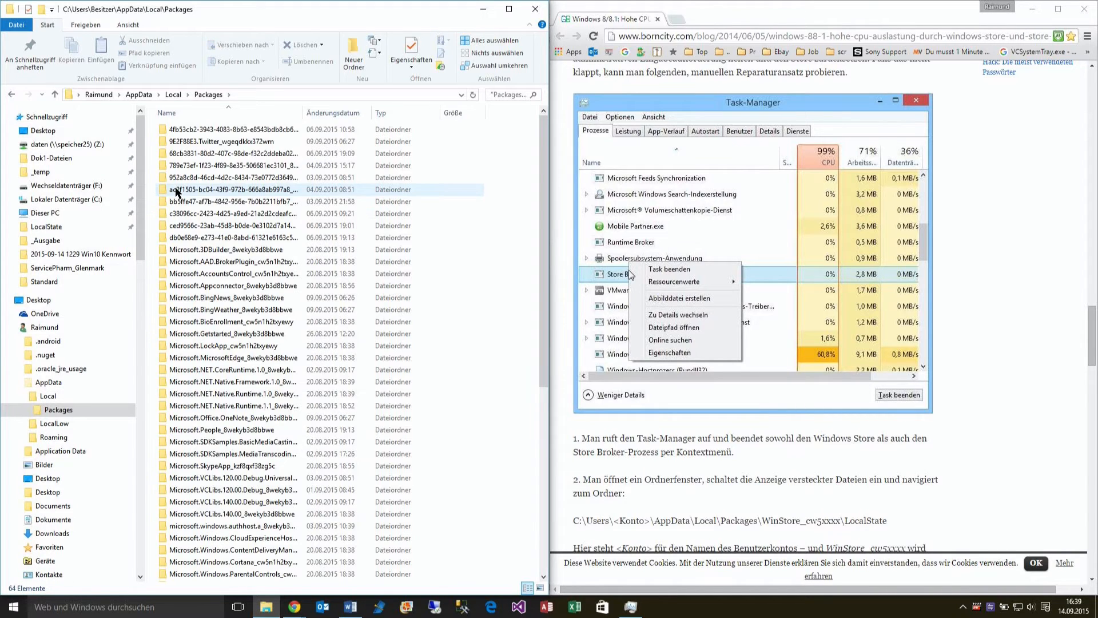
scroll("down", 3)
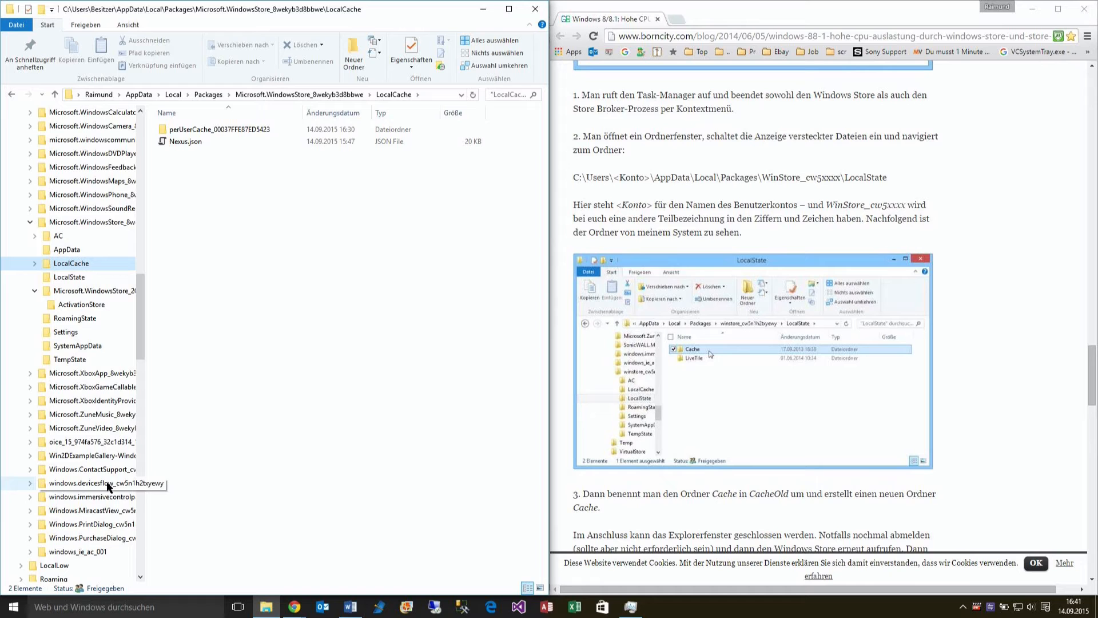
Select the Microsoft.WindowsStore package folder and start renaming LocalCache via Umbenennen.
left_click(86, 511)
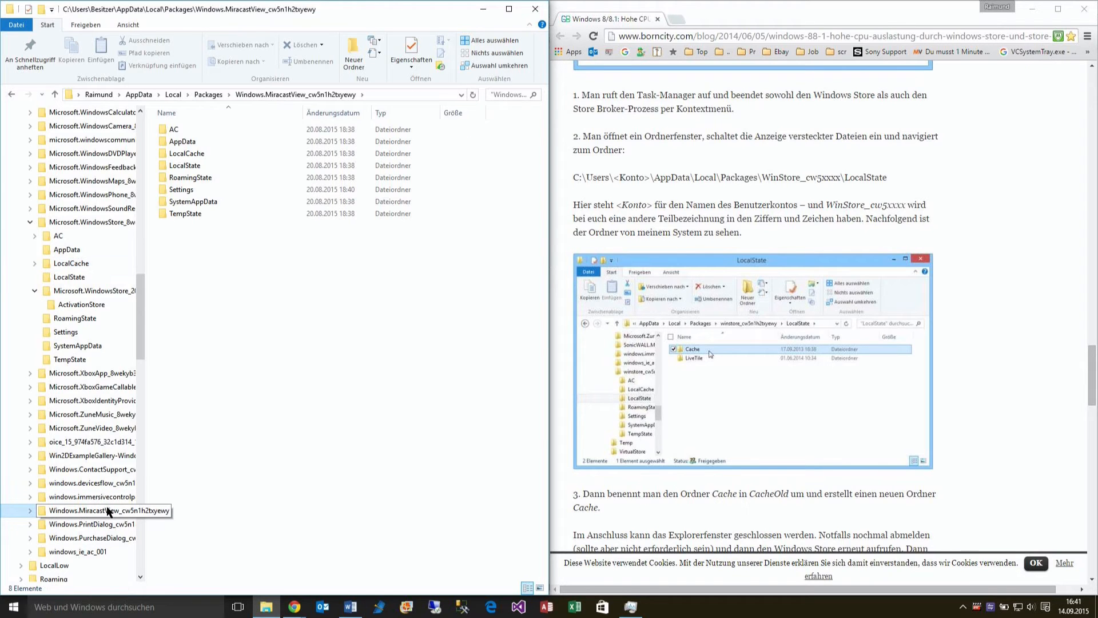
left_click(71, 263)
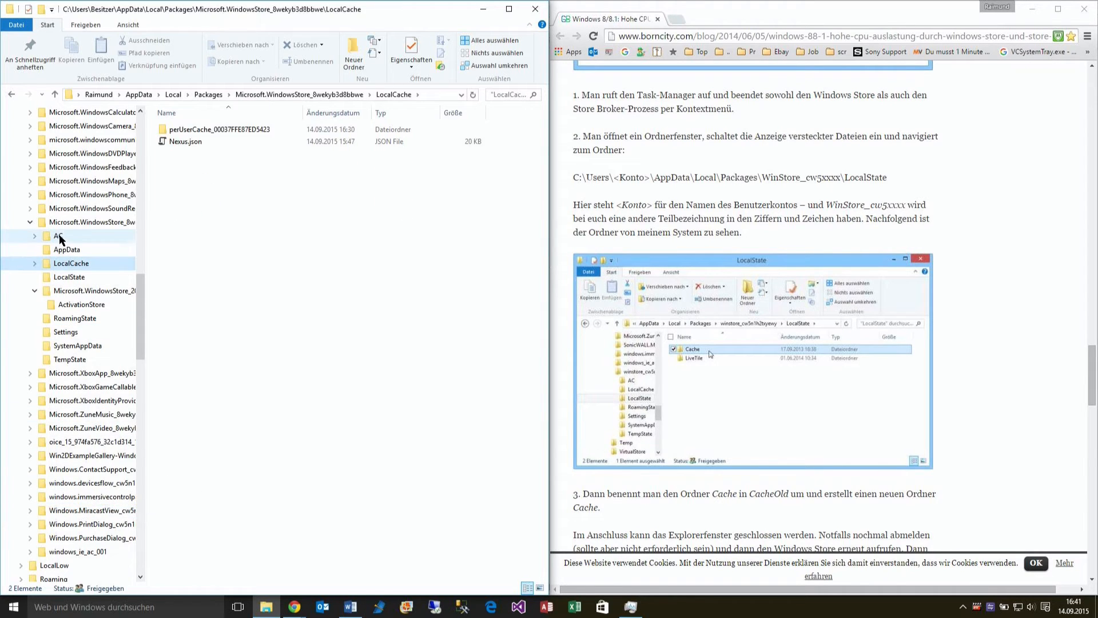
left_click(86, 222)
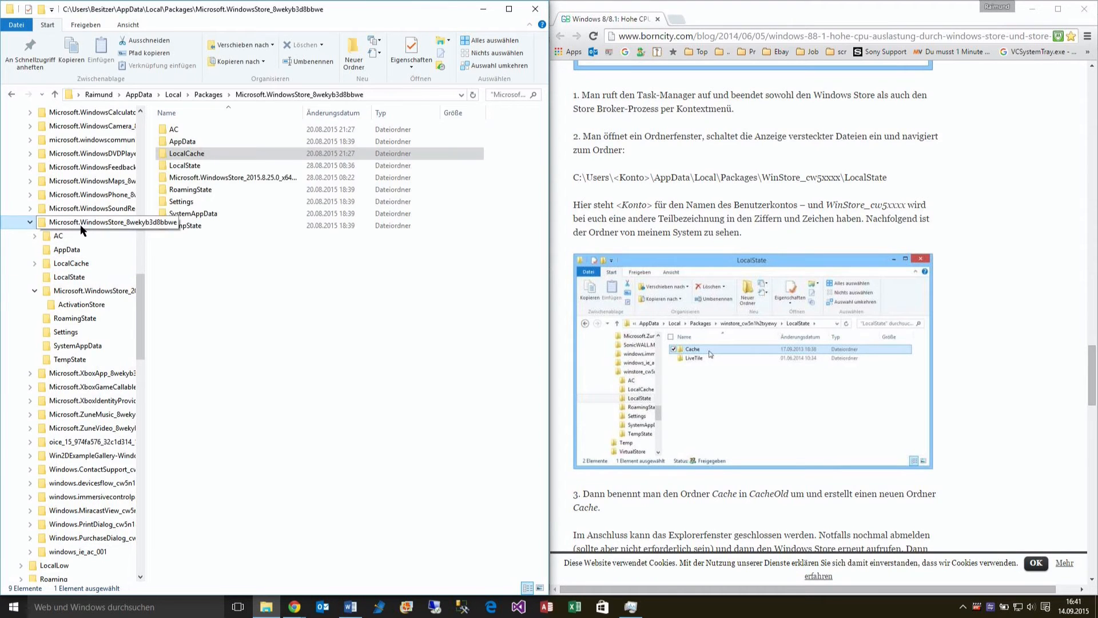
right_click(185, 154)
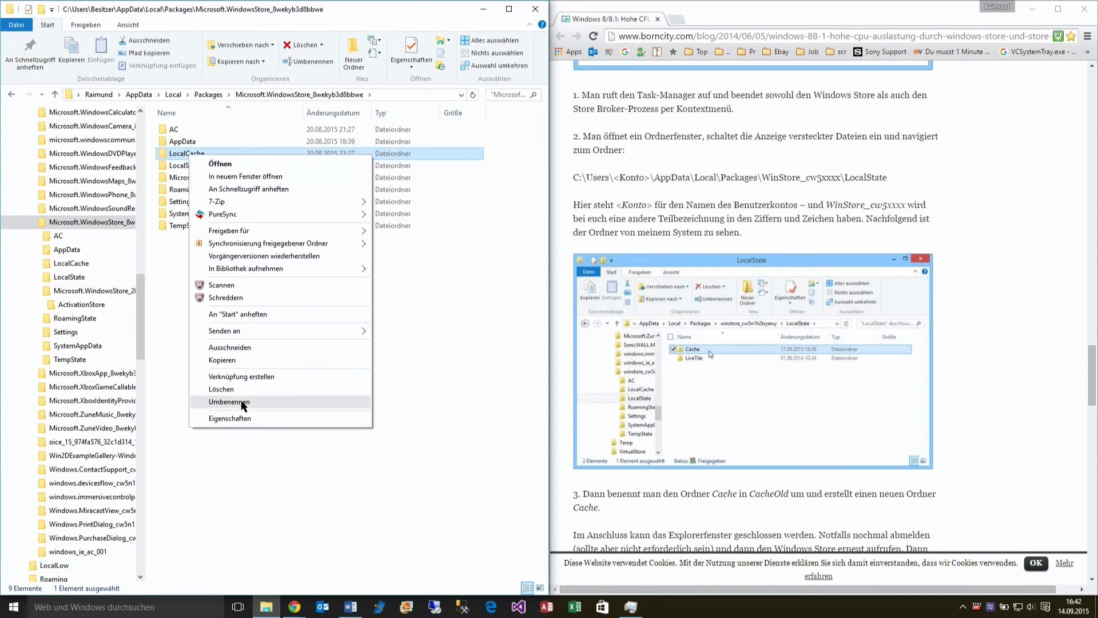
left_click(229, 401)
type("-bak-")
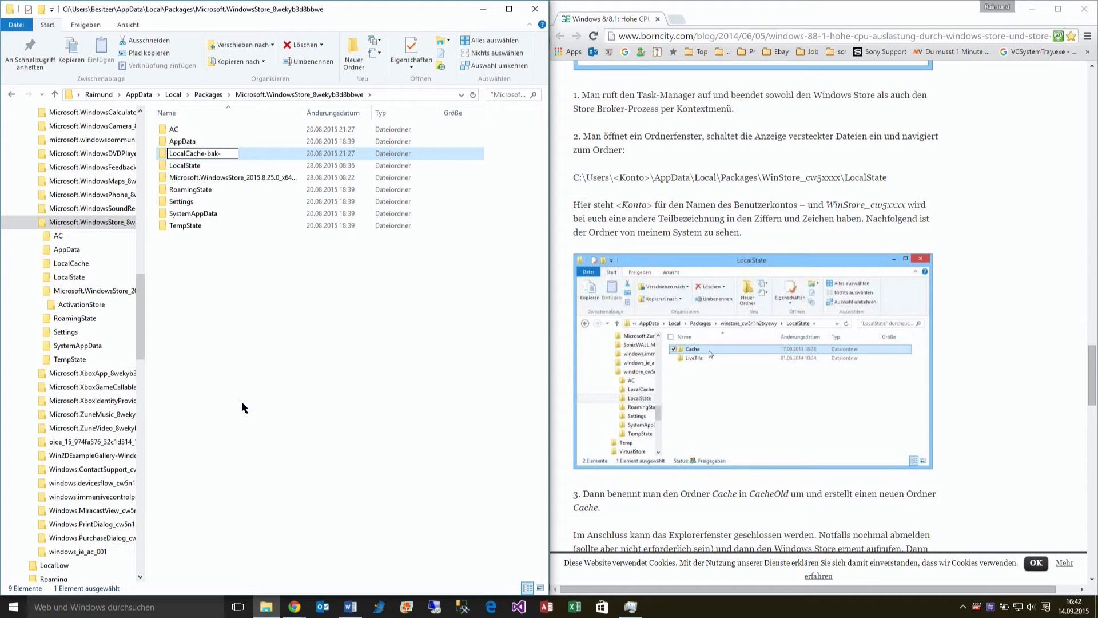
type("2015-09-")
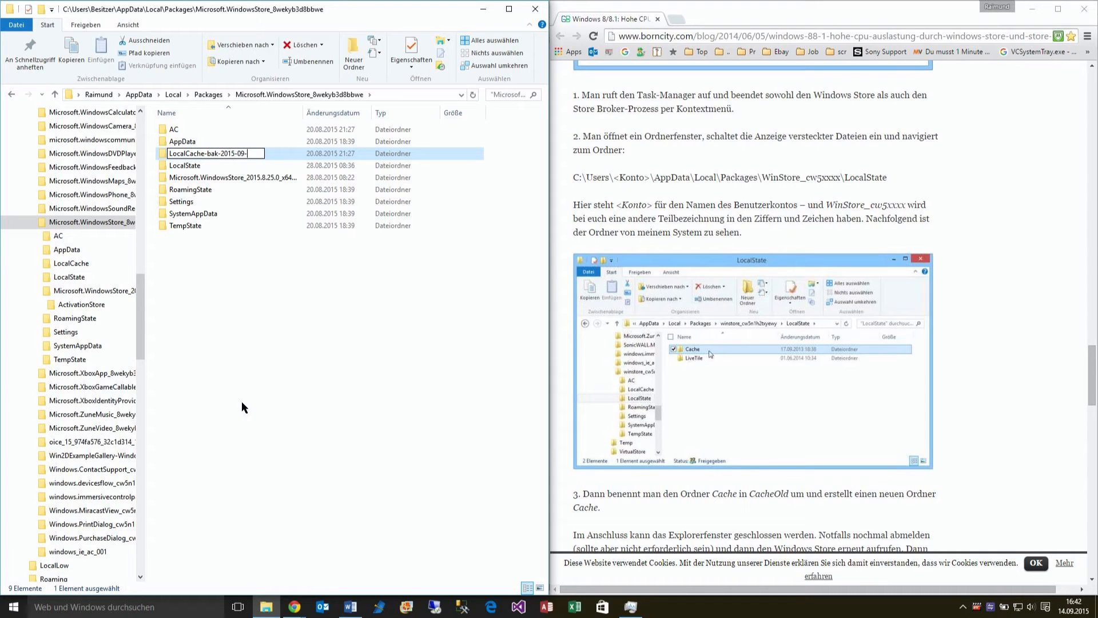
type("14-")
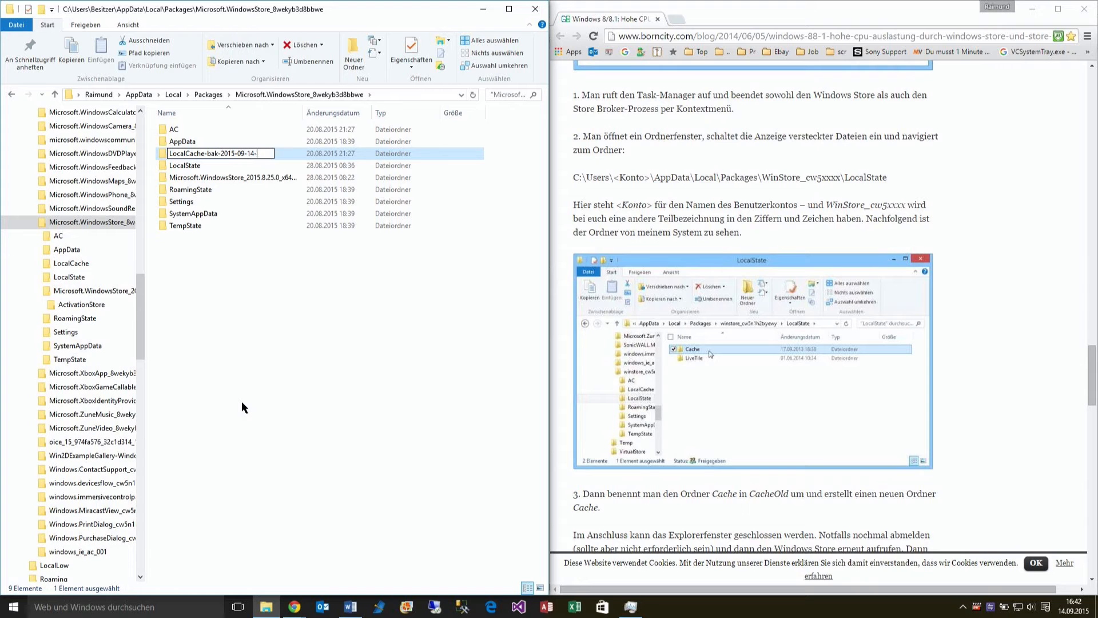
type("1642")
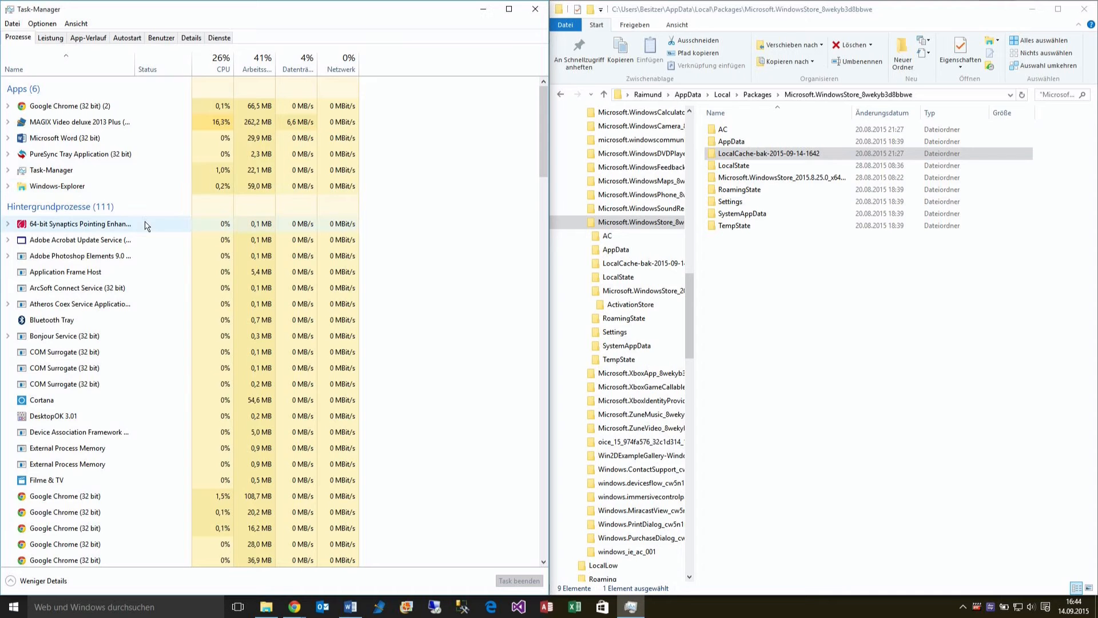
Scroll the background process list down to Runtime Broker at 0% CPU and 110 MB.
scroll("down", 3)
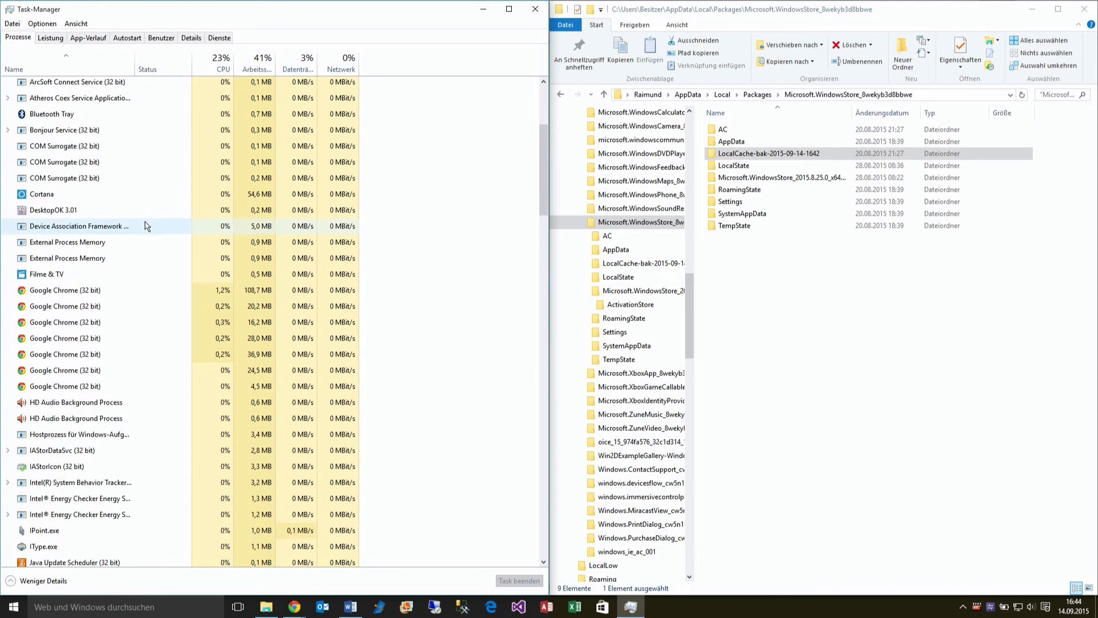
scroll("down", 3)
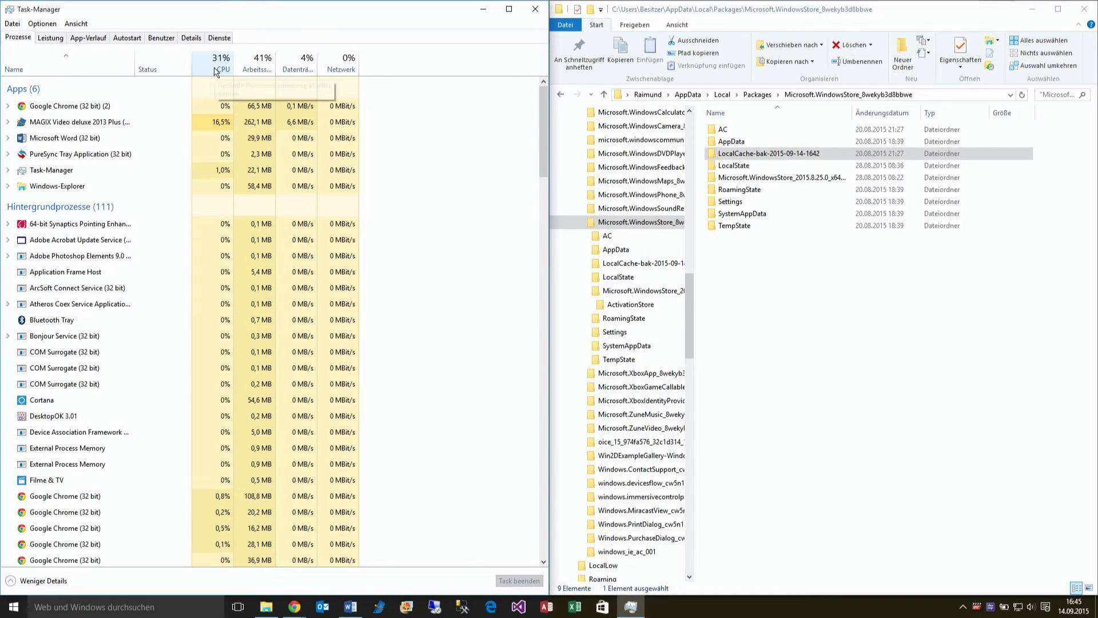
scroll("down", 3)
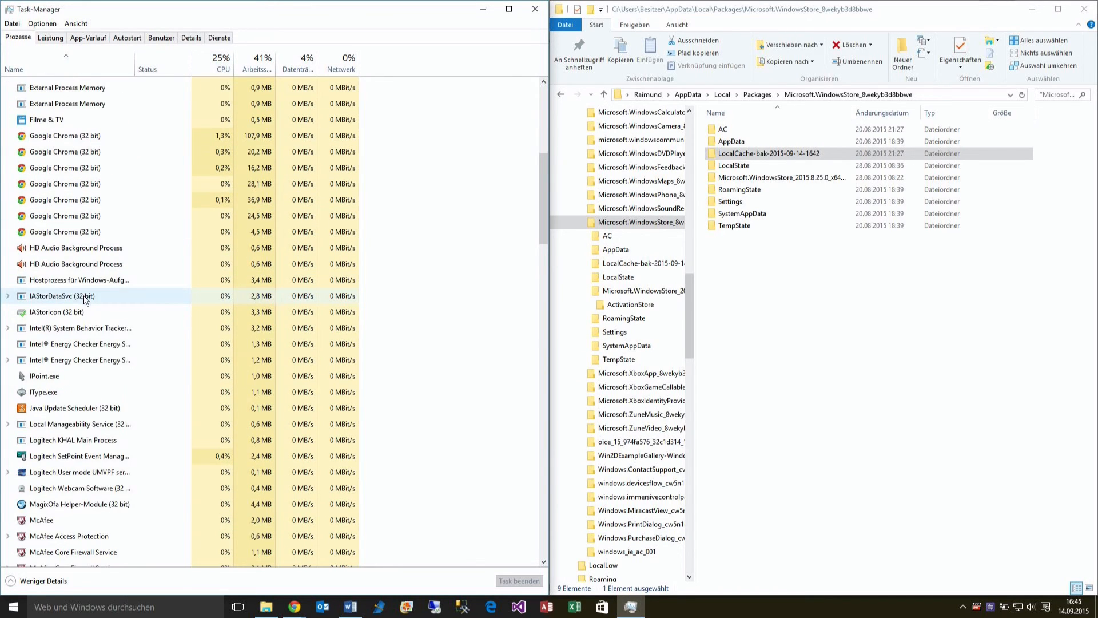
scroll("down", 3)
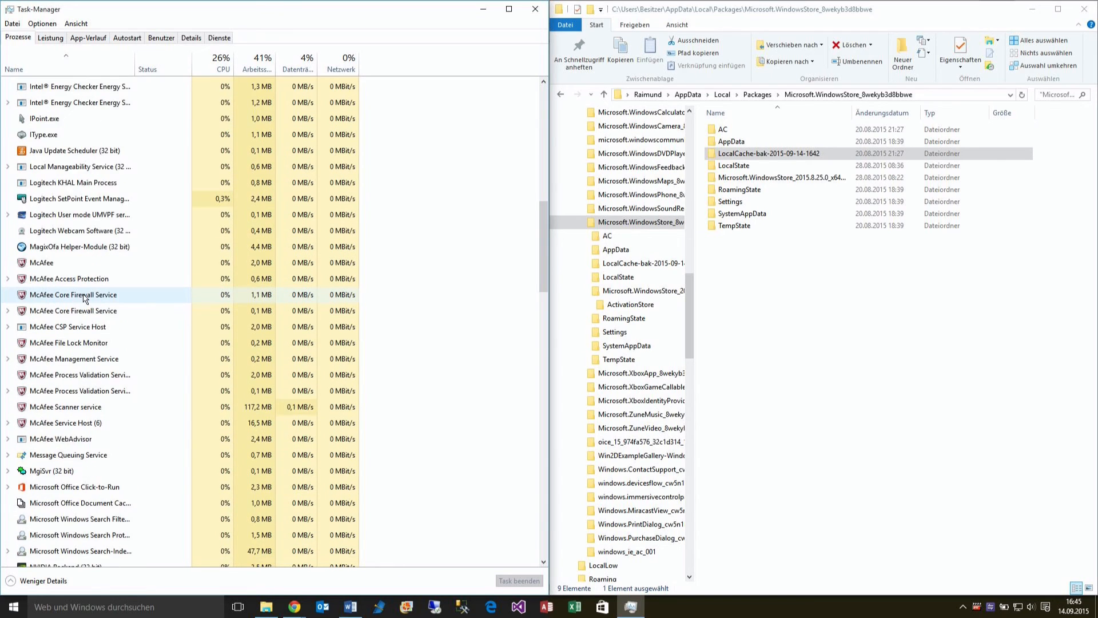
scroll("down", 3)
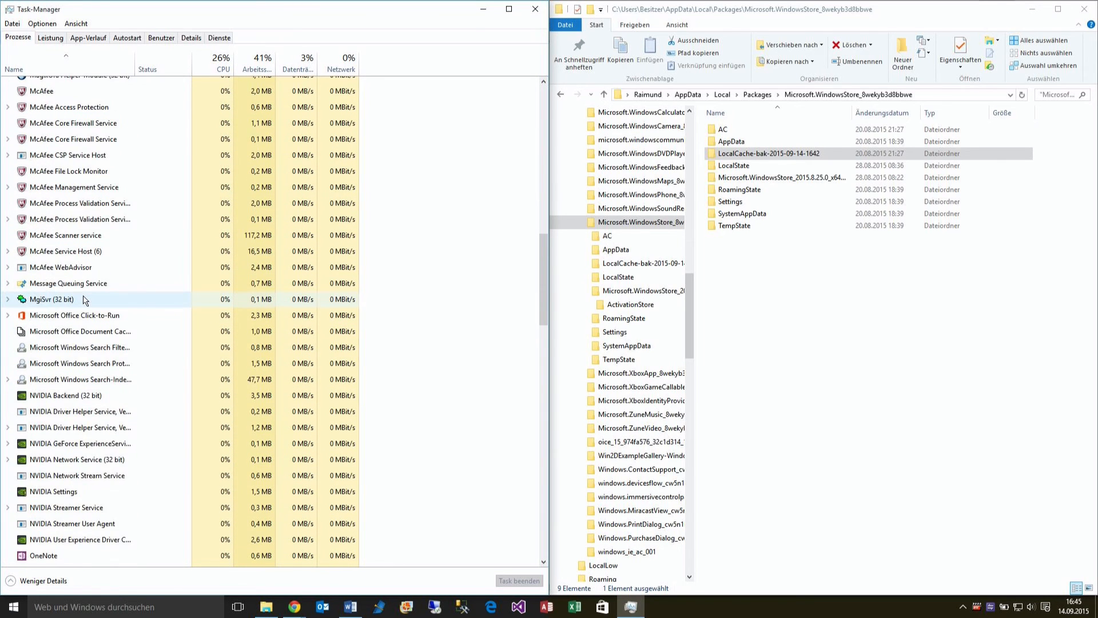
scroll("down", 3)
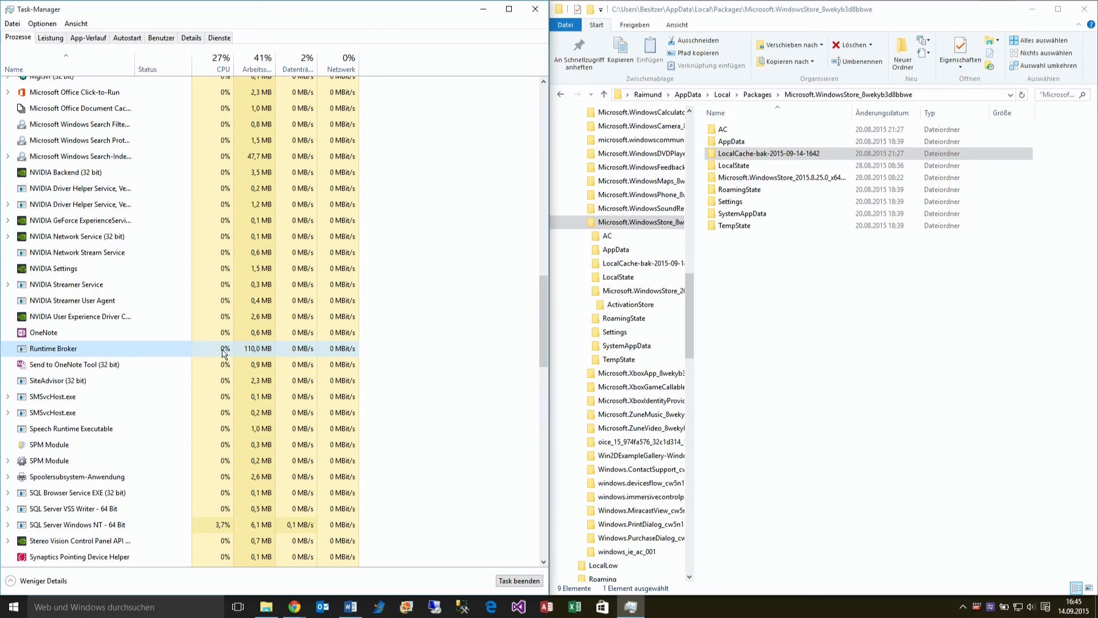
mouse_move(256, 359)
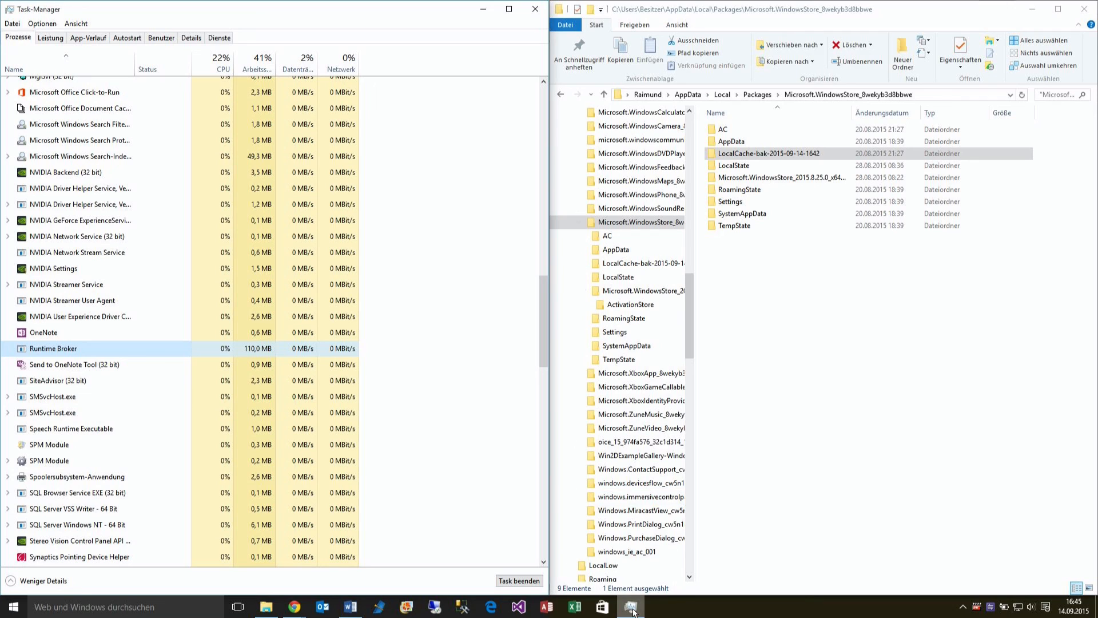
mouse_move(975, 613)
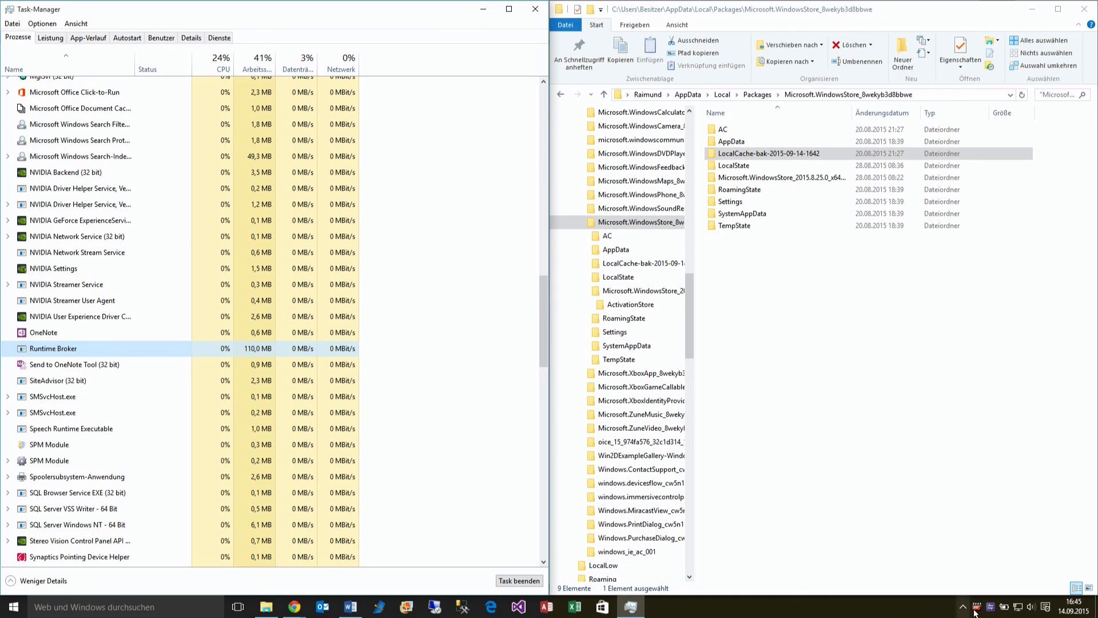